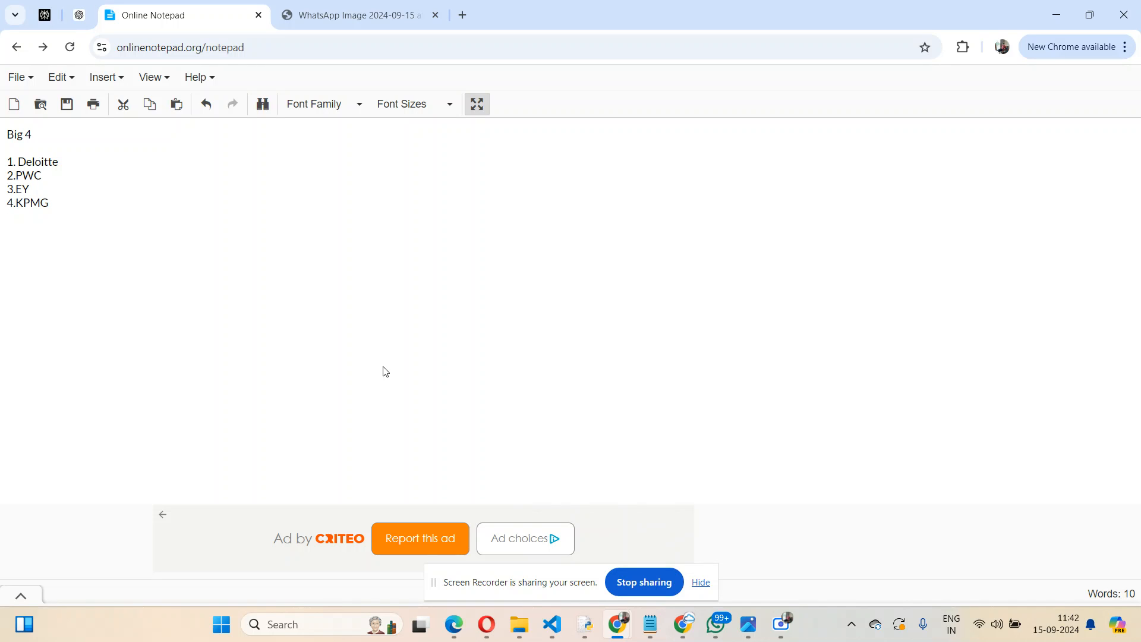
Step: Finish the line breaks in the note, then view the August 2024 payslip image tab
key(Return)
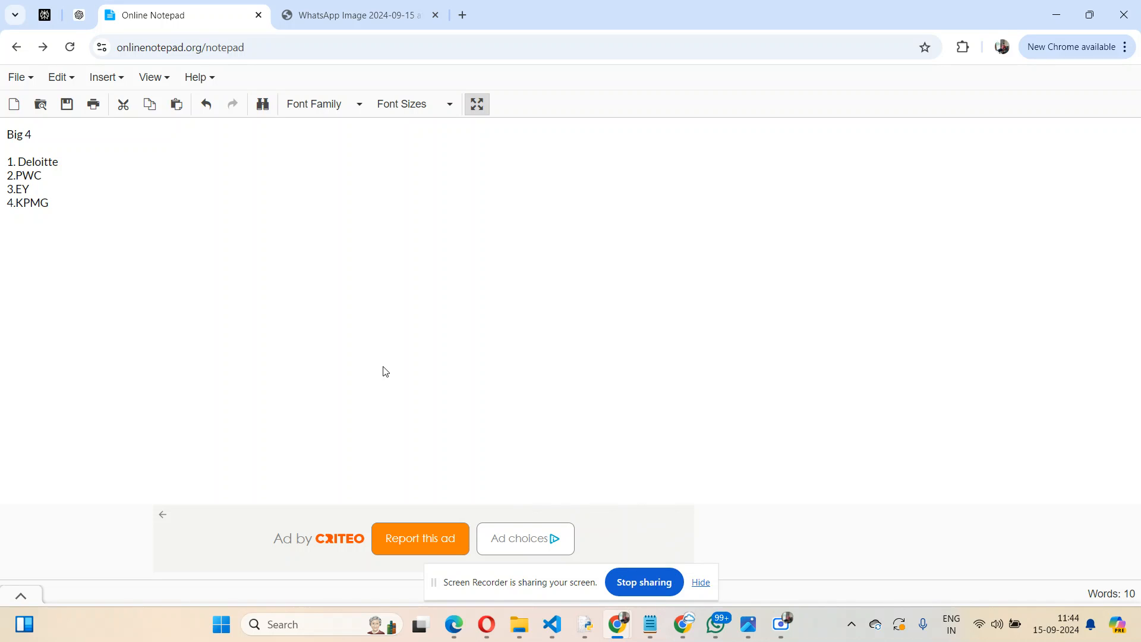
key(Enter)
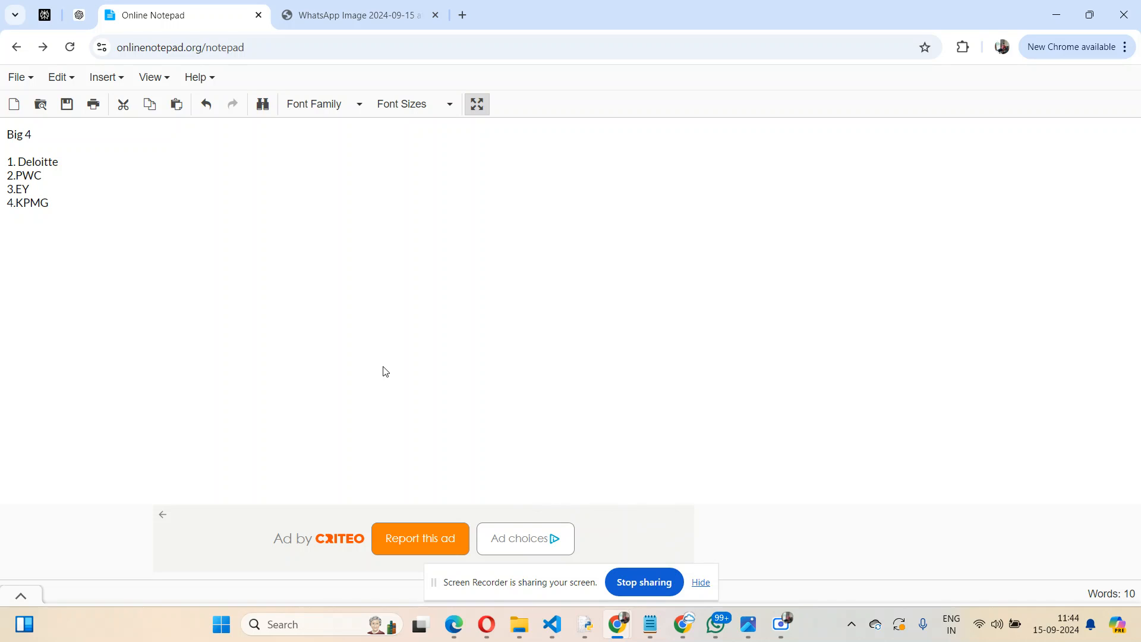
key(Return)
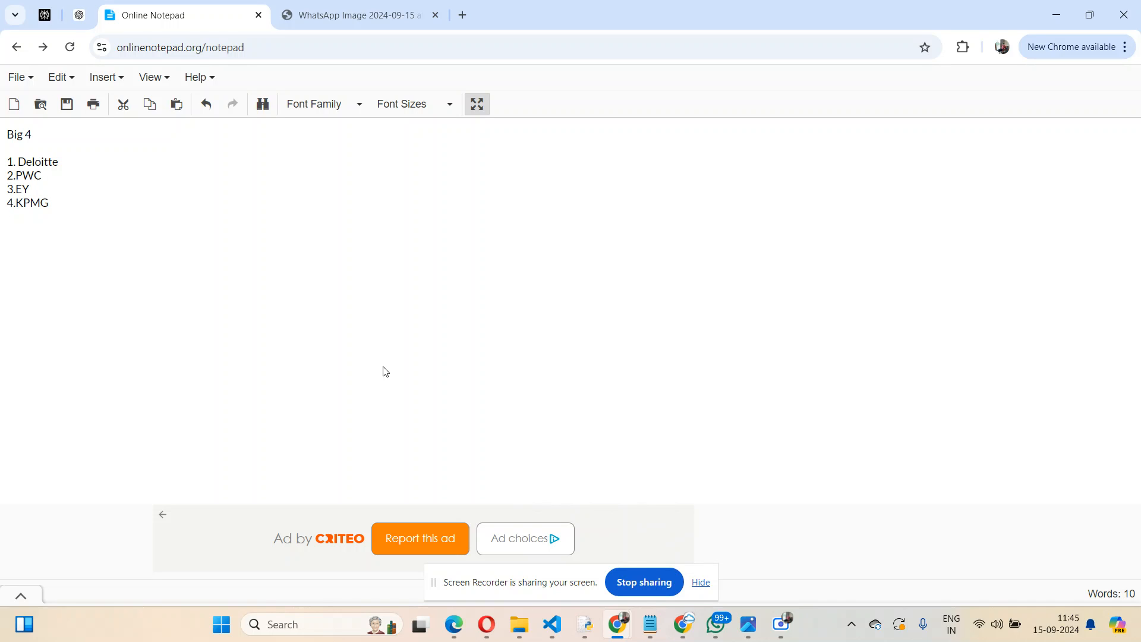
key(Enter)
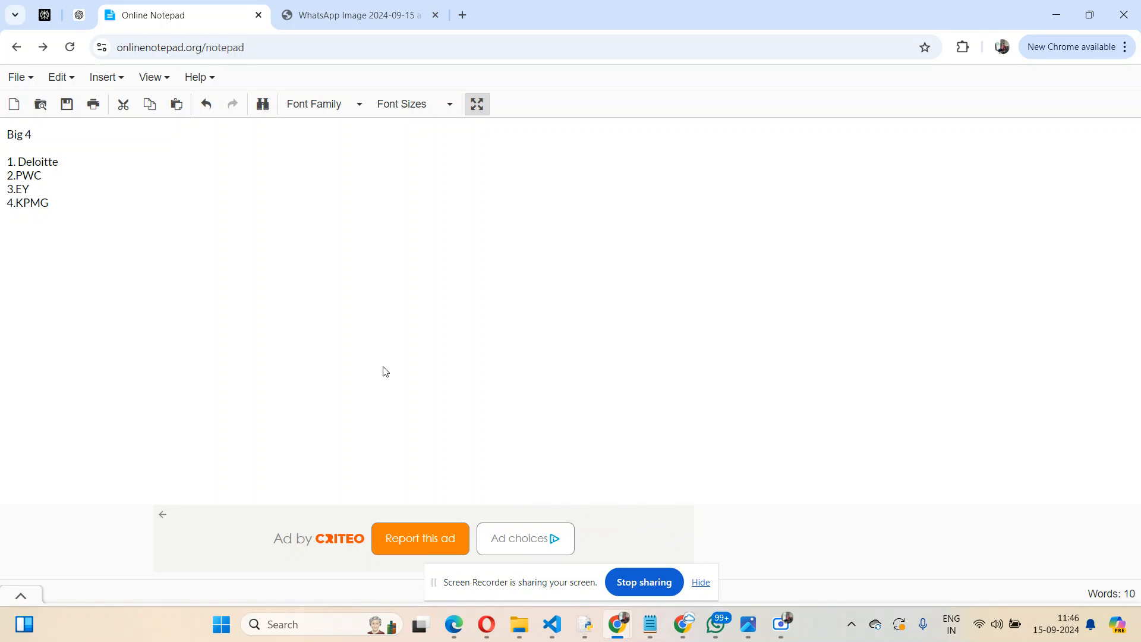
key(Return)
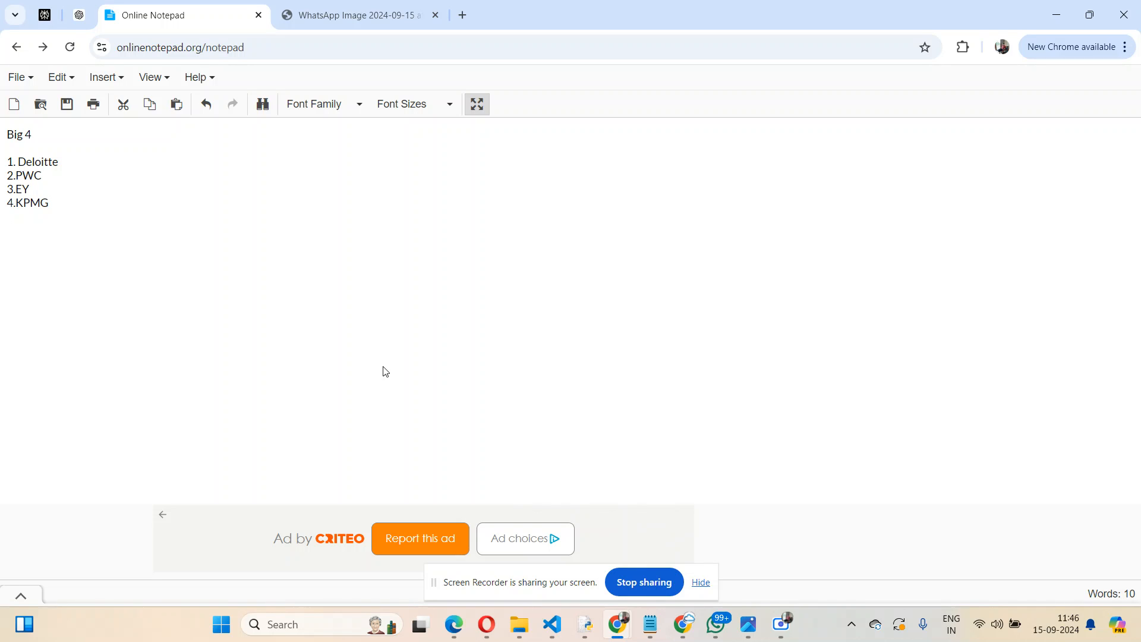
key(Enter)
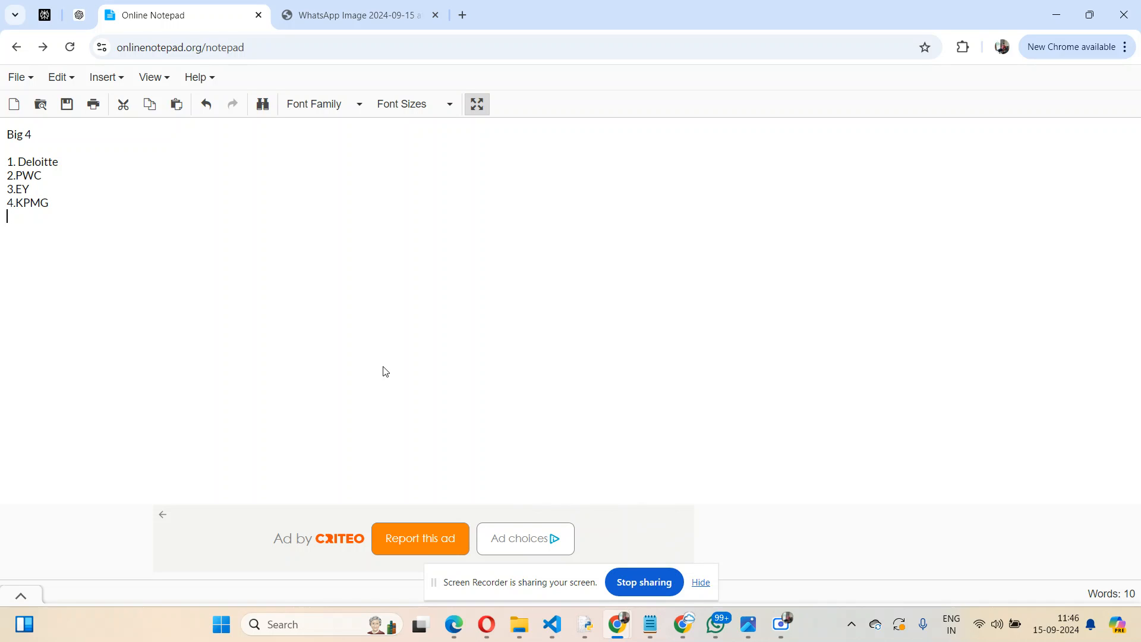
mouse_move(346, 285)
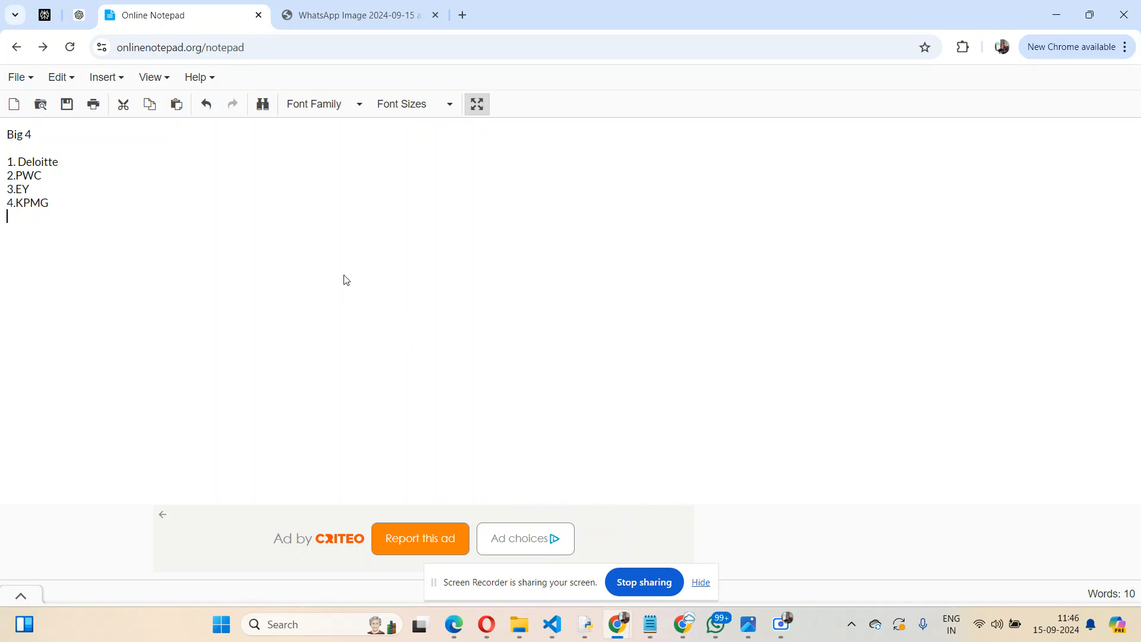
click(356, 14)
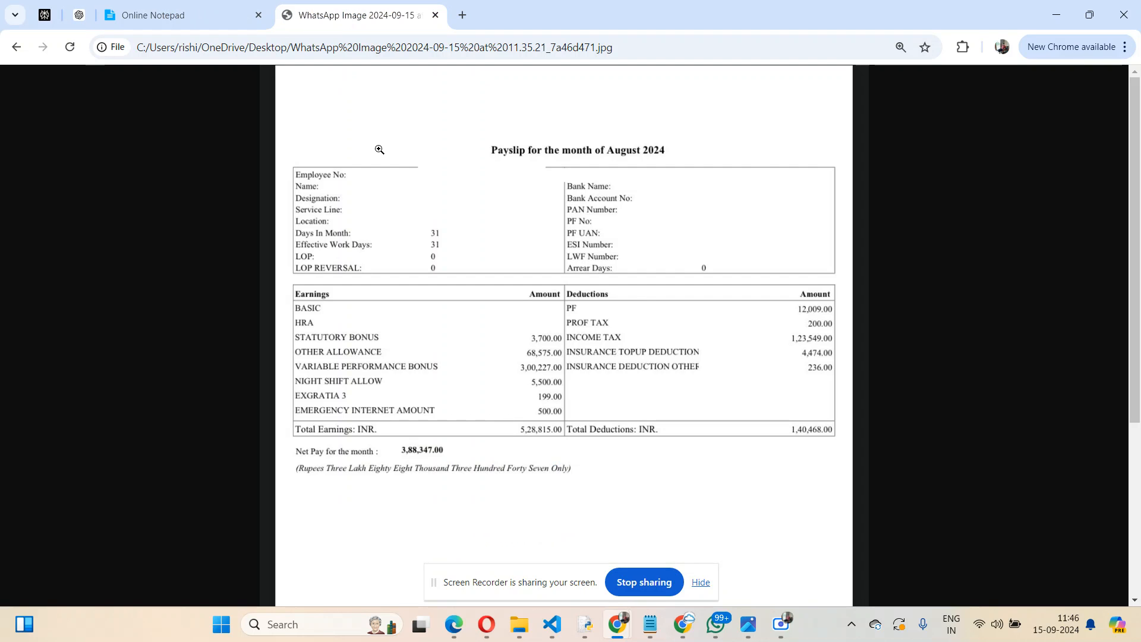
mouse_move(605, 170)
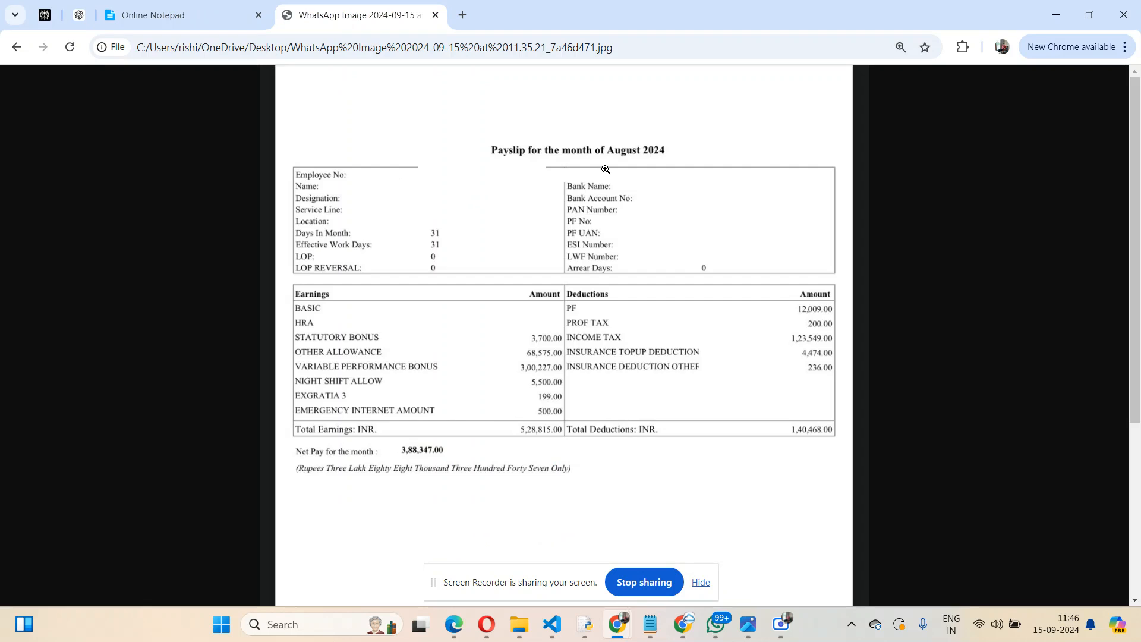
mouse_move(444, 116)
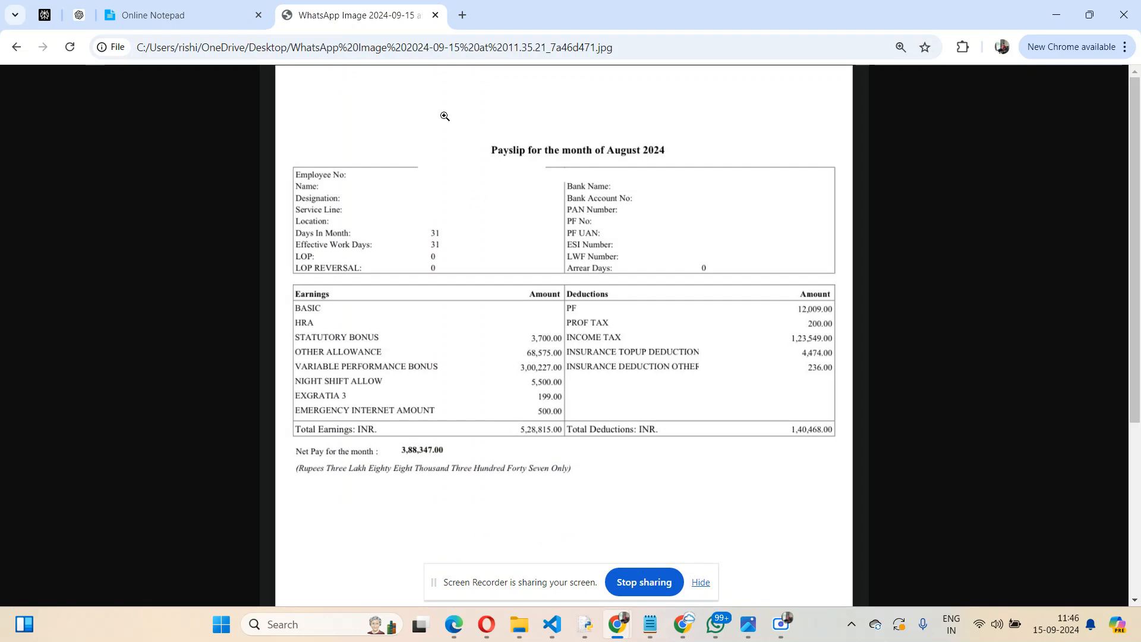
mouse_move(385, 116)
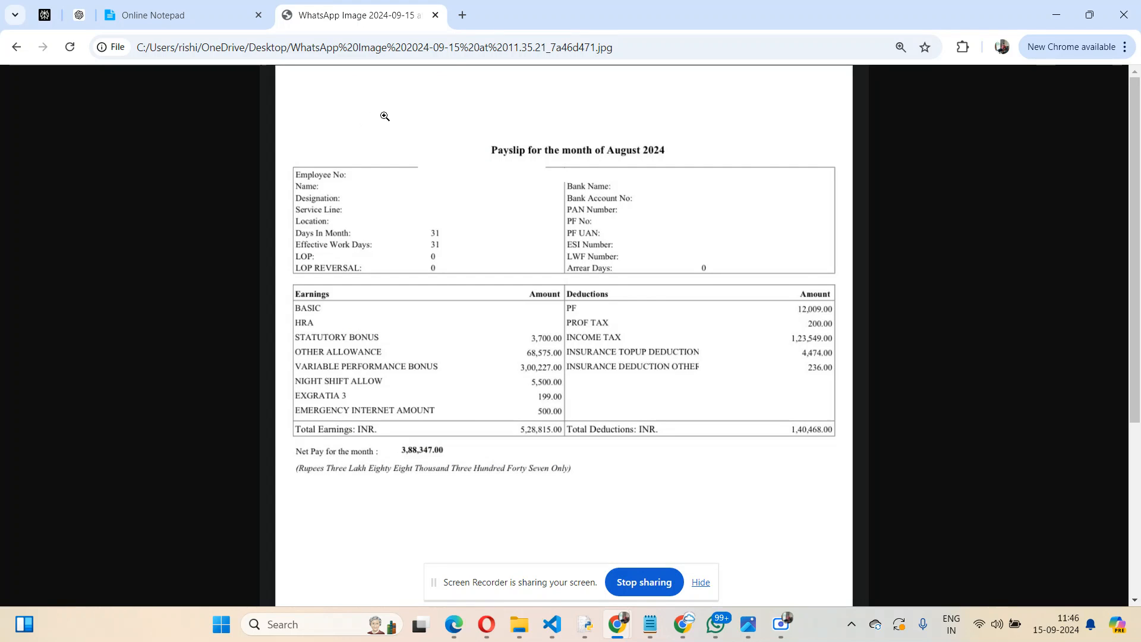
mouse_move(593, 166)
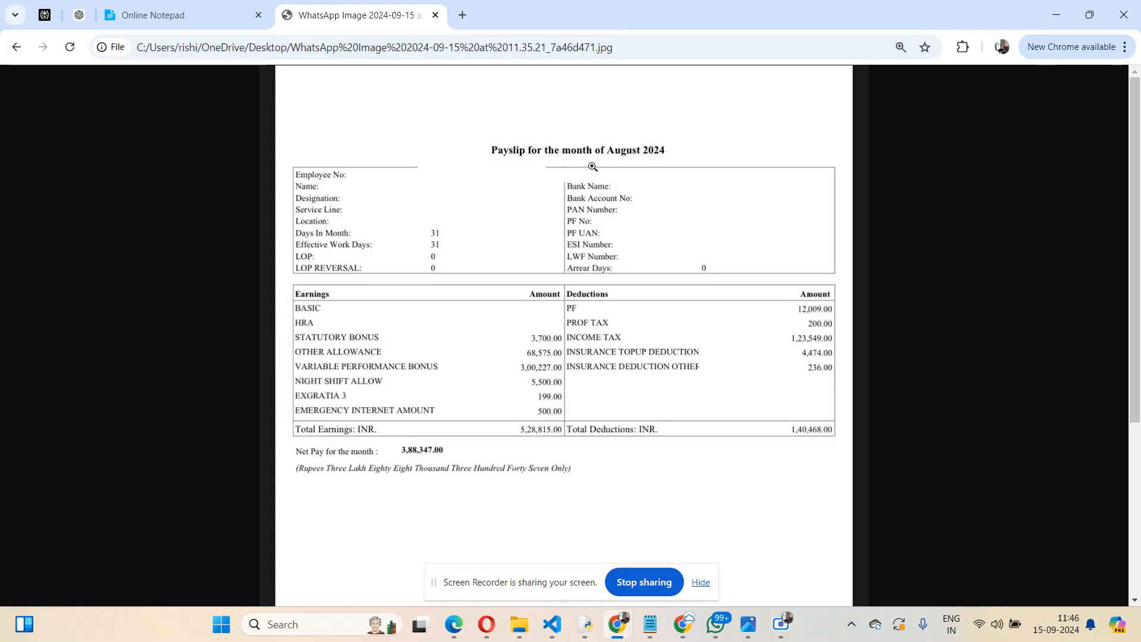
mouse_move(385, 382)
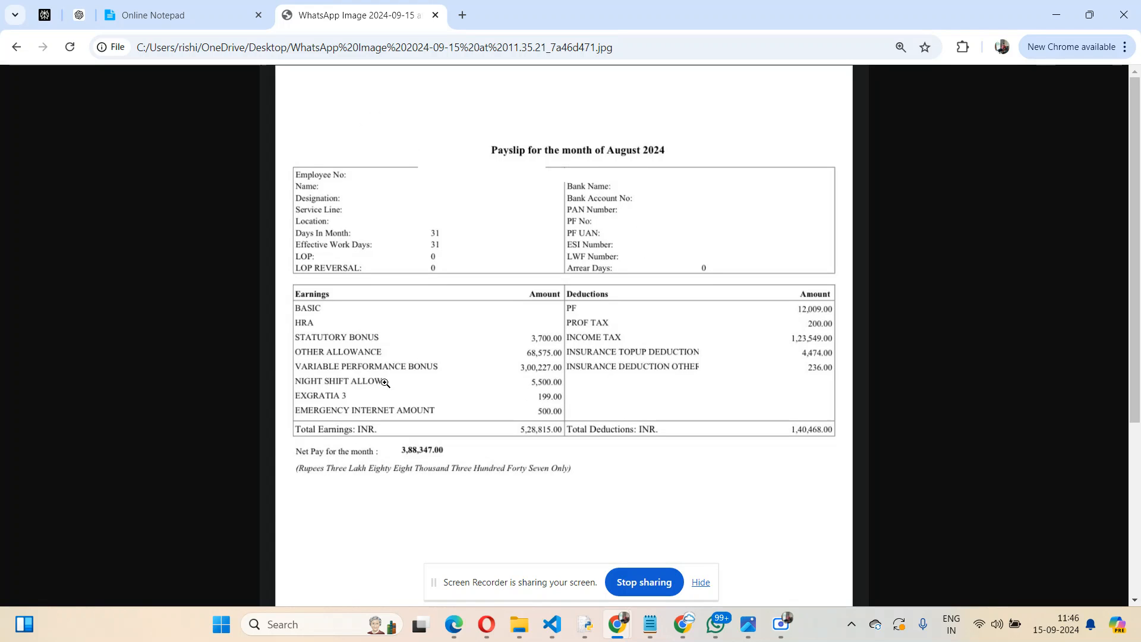
mouse_move(442, 326)
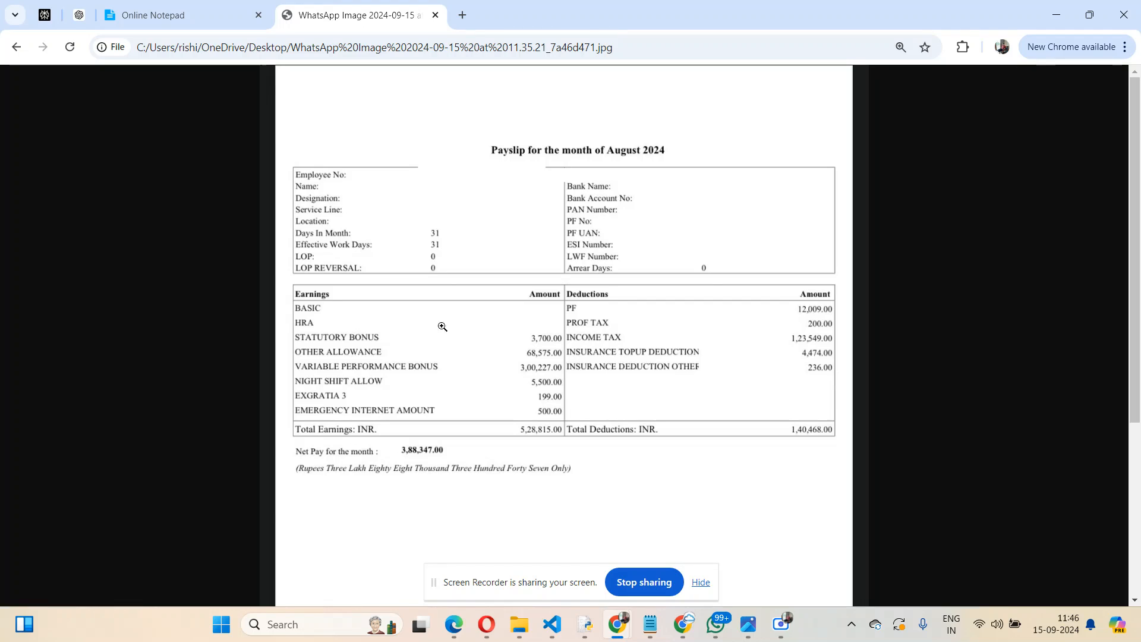
mouse_move(305, 367)
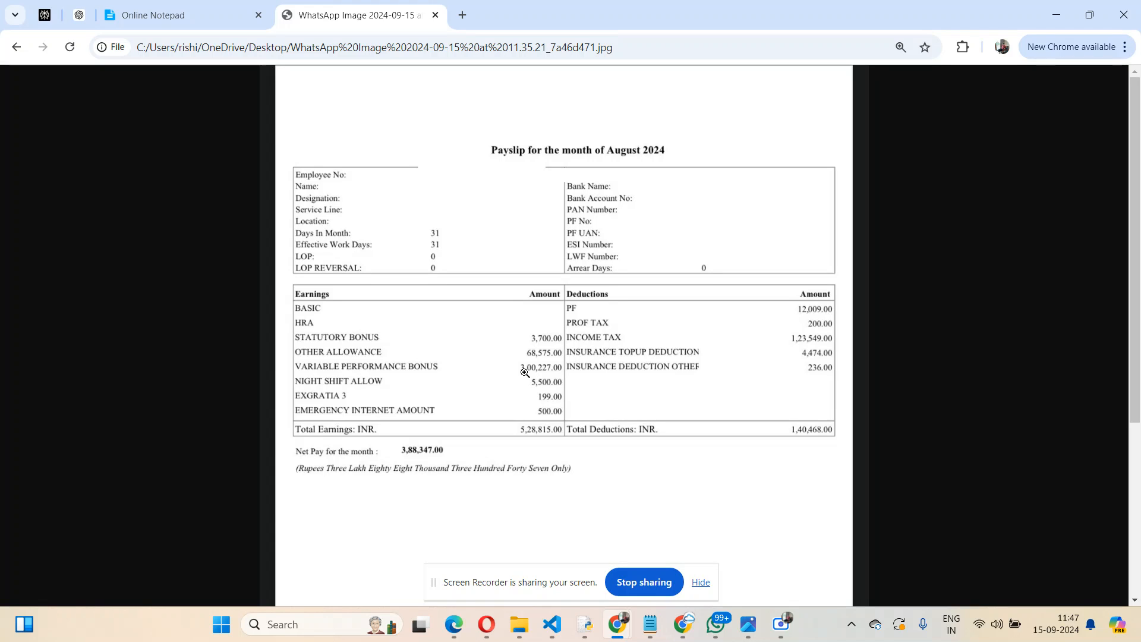
mouse_move(518, 360)
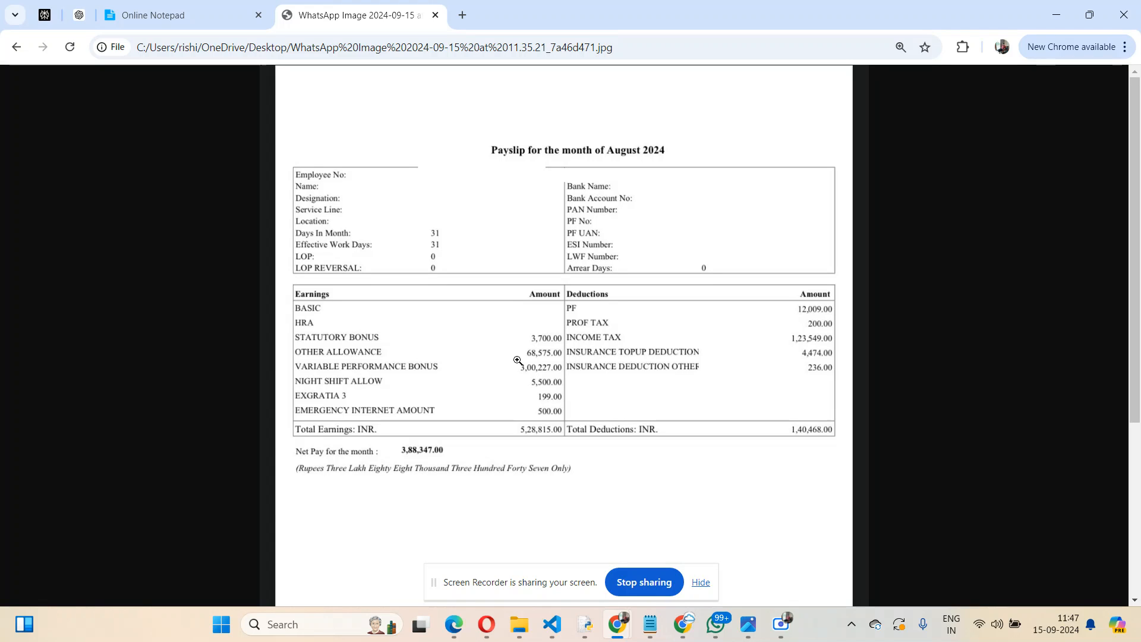
mouse_move(513, 370)
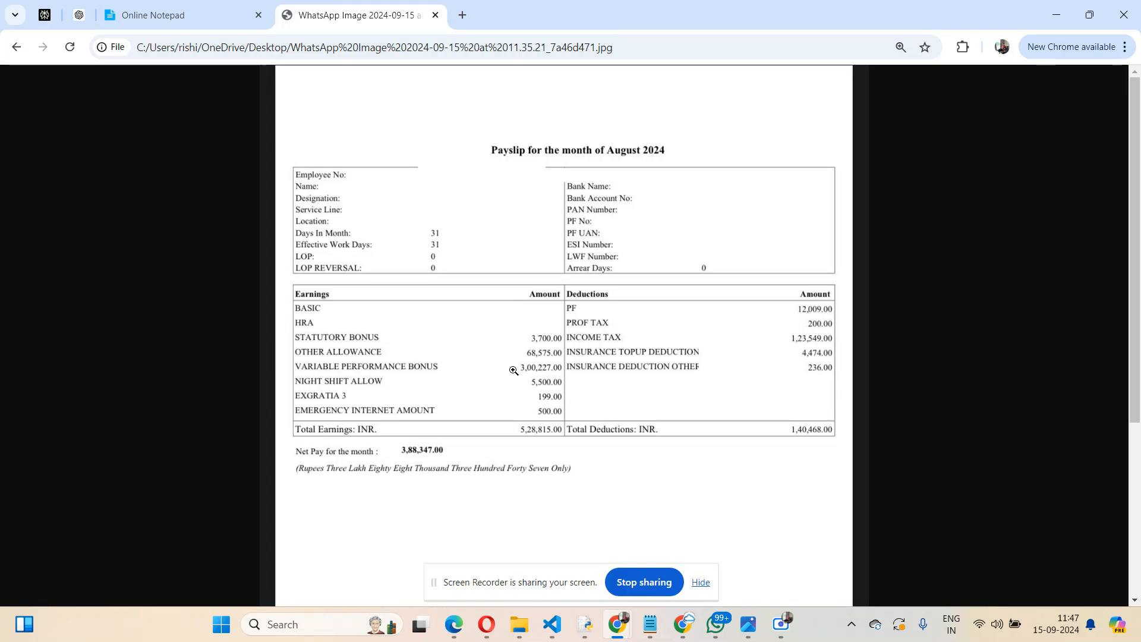
mouse_move(522, 372)
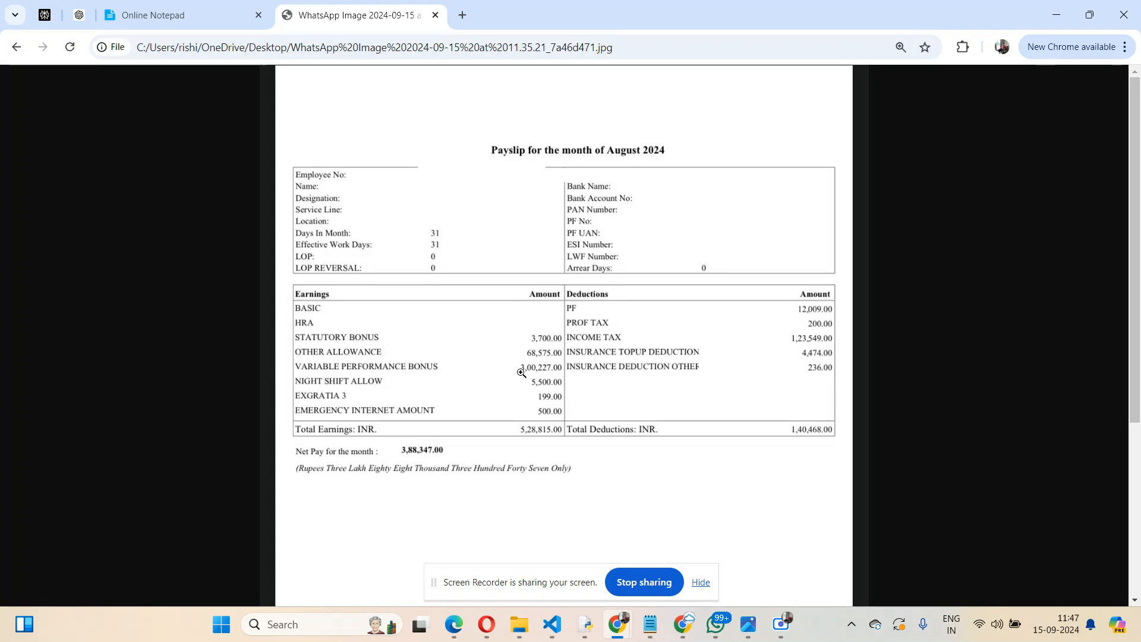
mouse_move(600, 220)
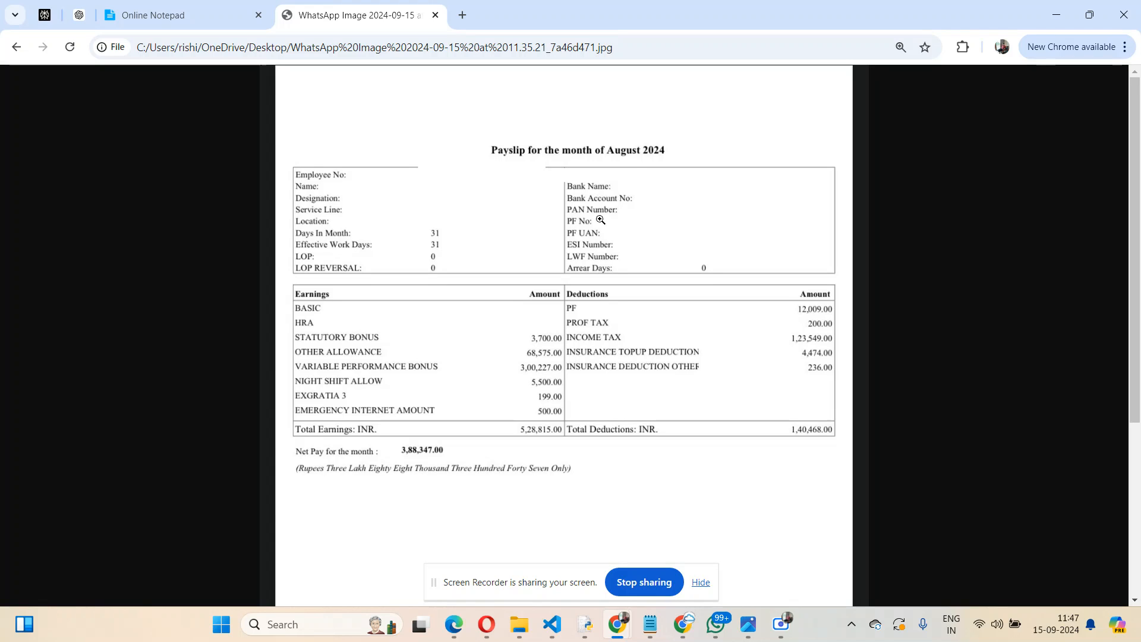
mouse_move(643, 155)
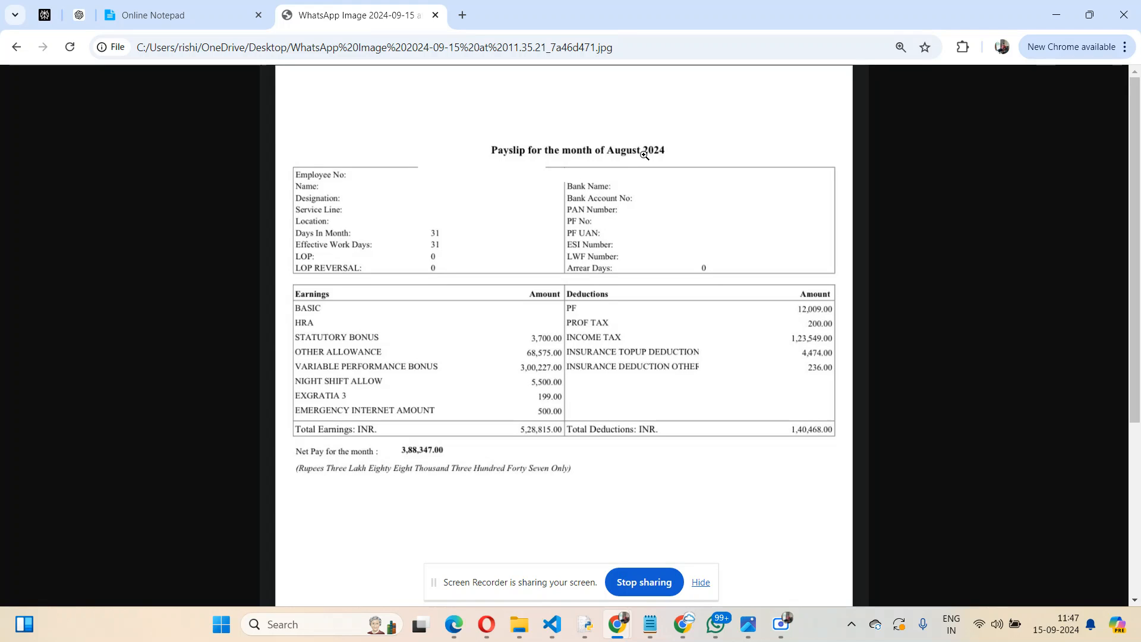
mouse_move(530, 437)
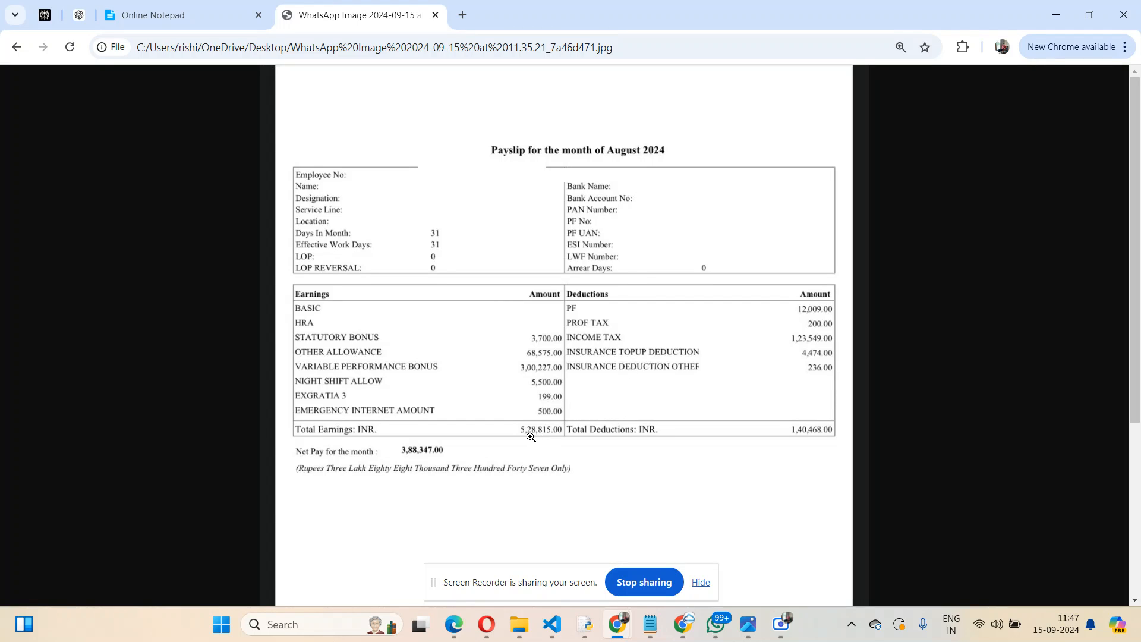
mouse_move(522, 434)
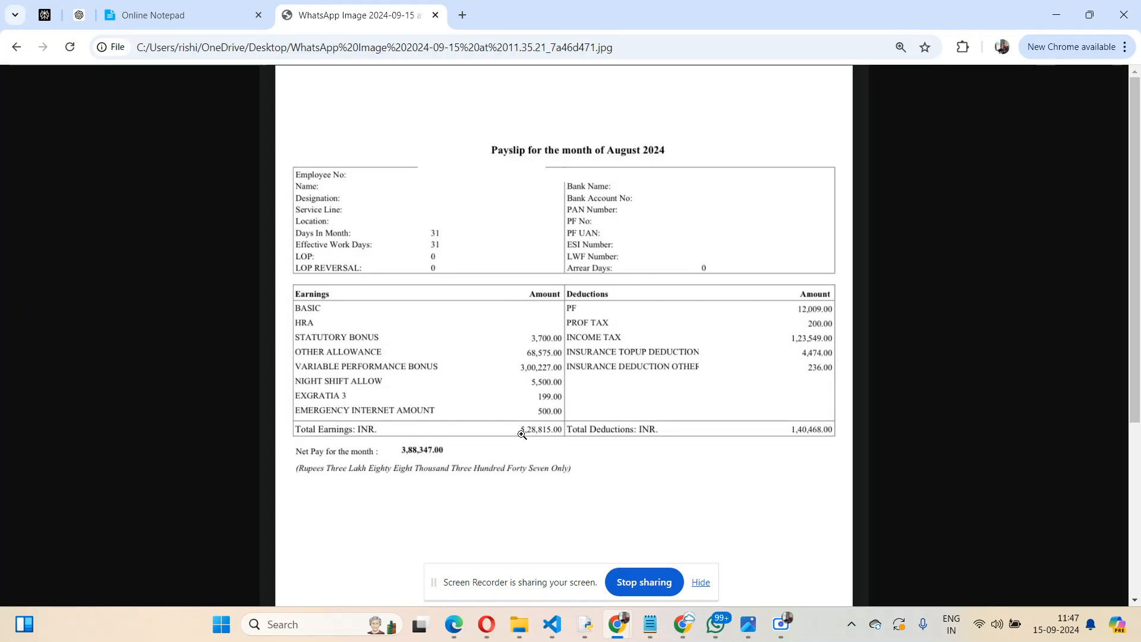
mouse_move(544, 428)
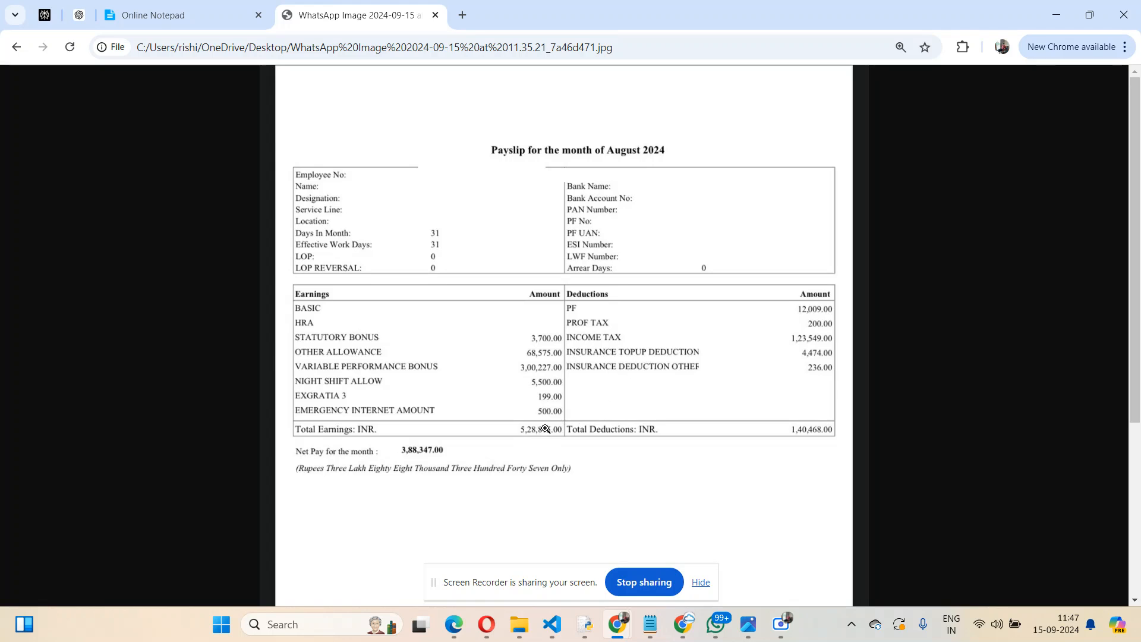
mouse_move(615, 343)
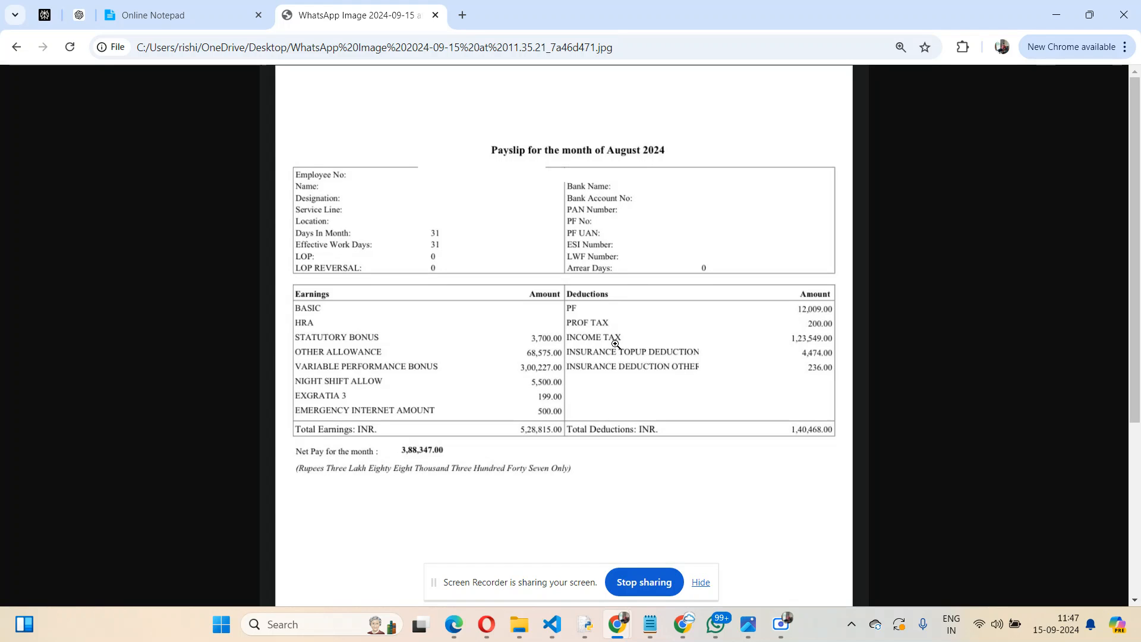
mouse_move(803, 342)
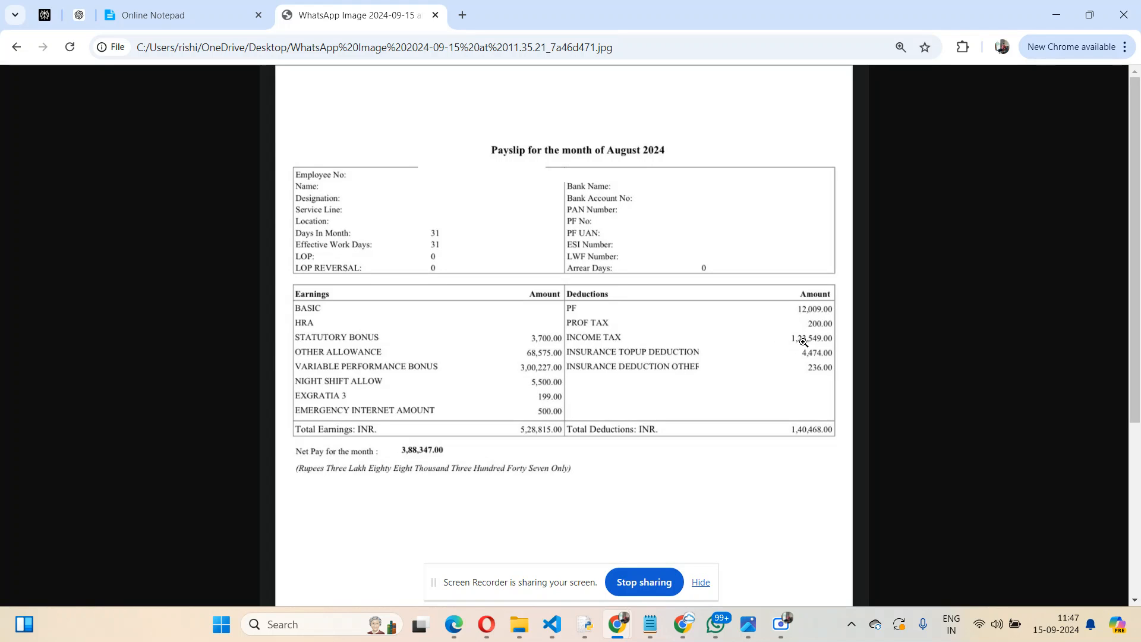
mouse_move(412, 457)
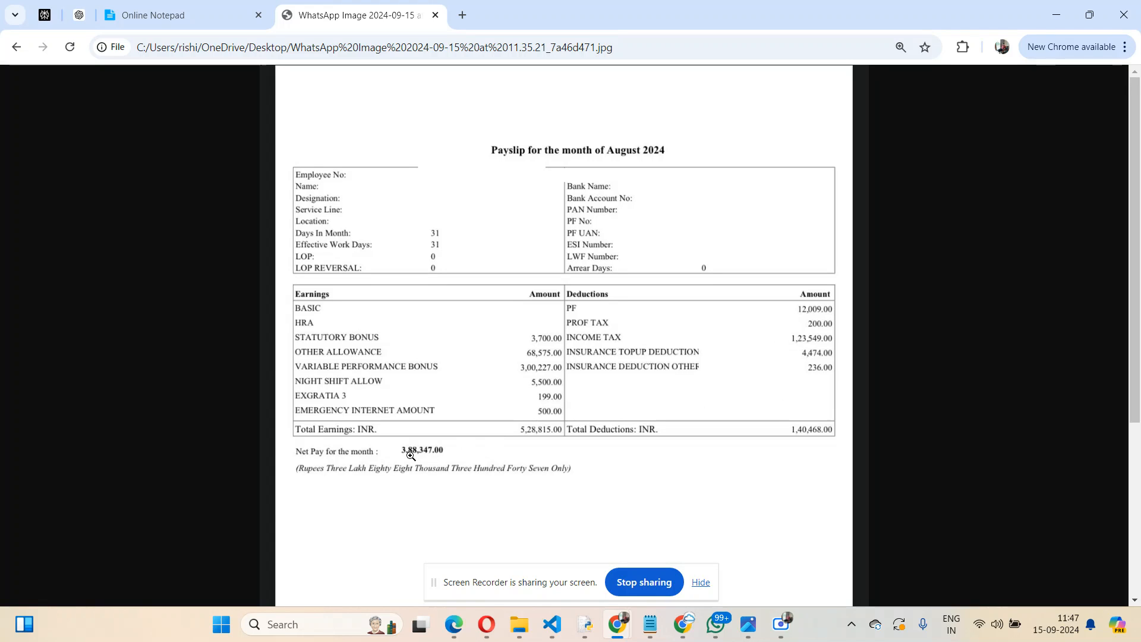
mouse_move(412, 452)
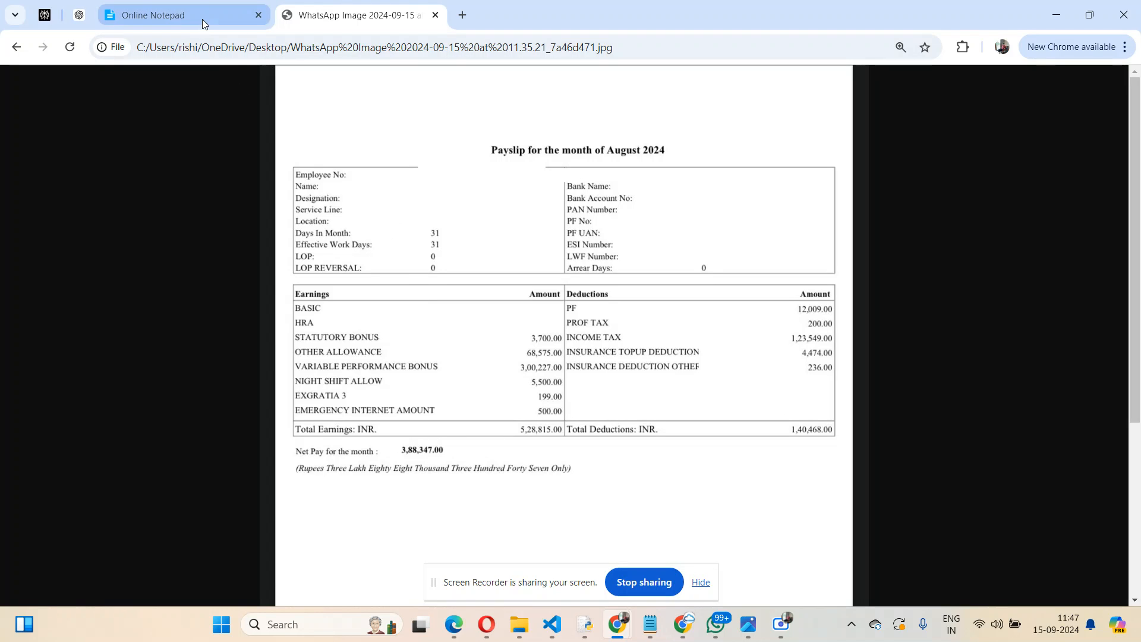
Step: Return to the Big 4 note tab and select the area below KPMG
click(182, 14)
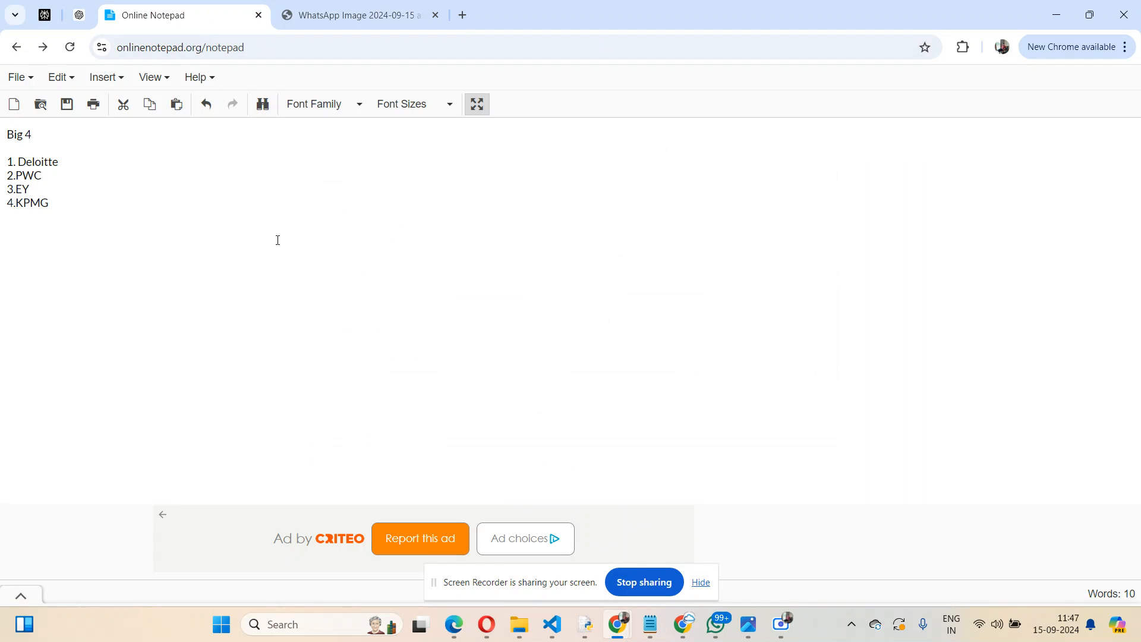
drag(10, 175, 48, 203)
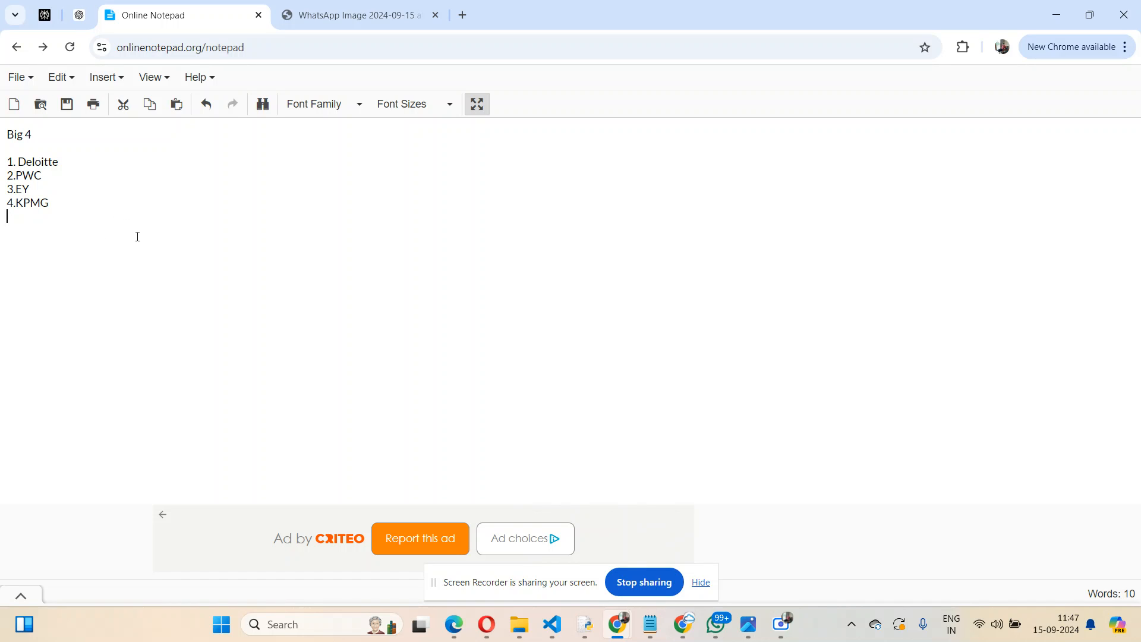
mouse_move(411, 302)
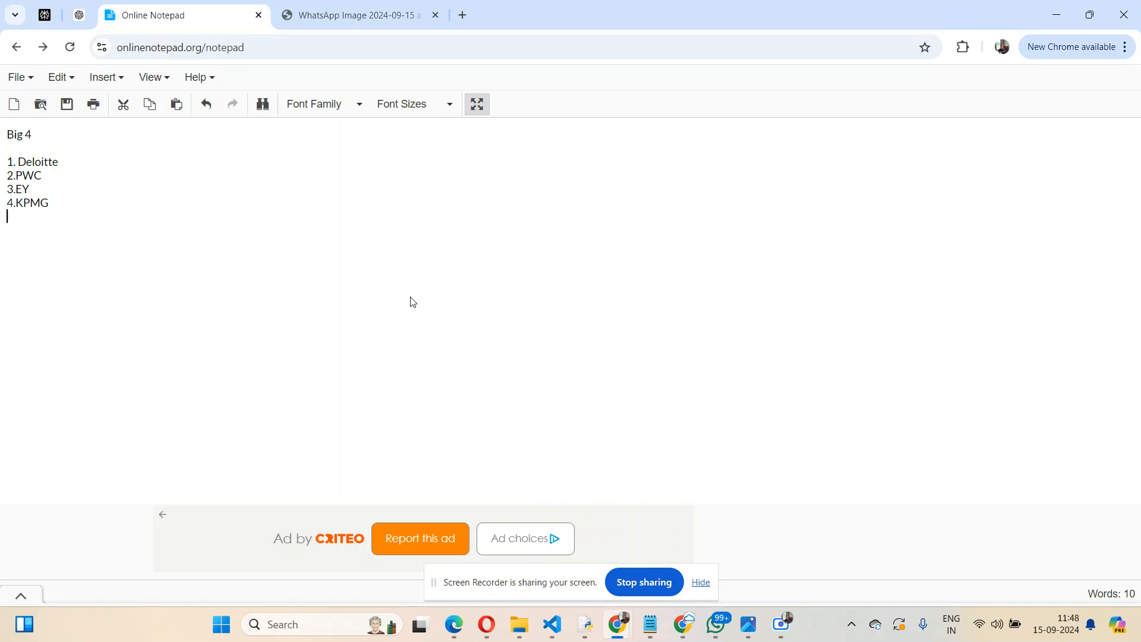